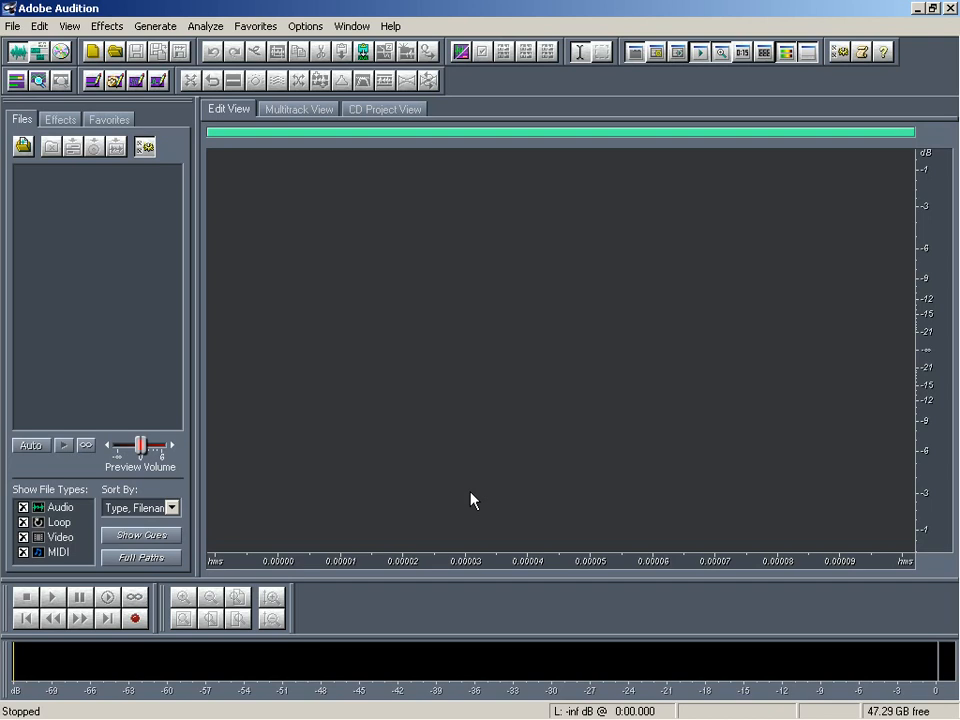
mouse_move(306, 244)
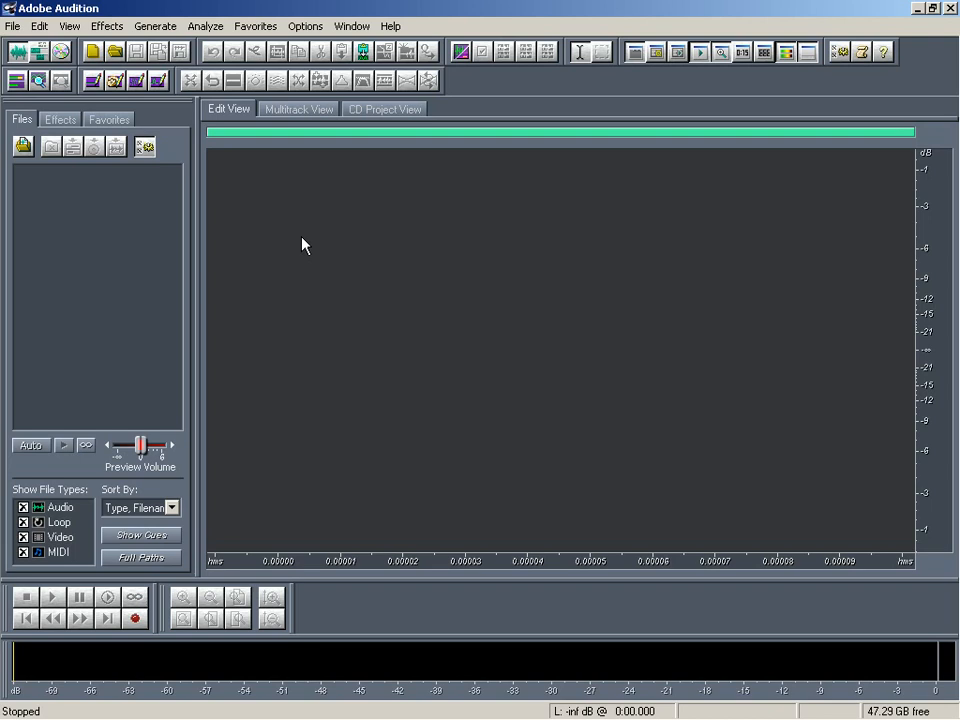
mouse_move(300, 206)
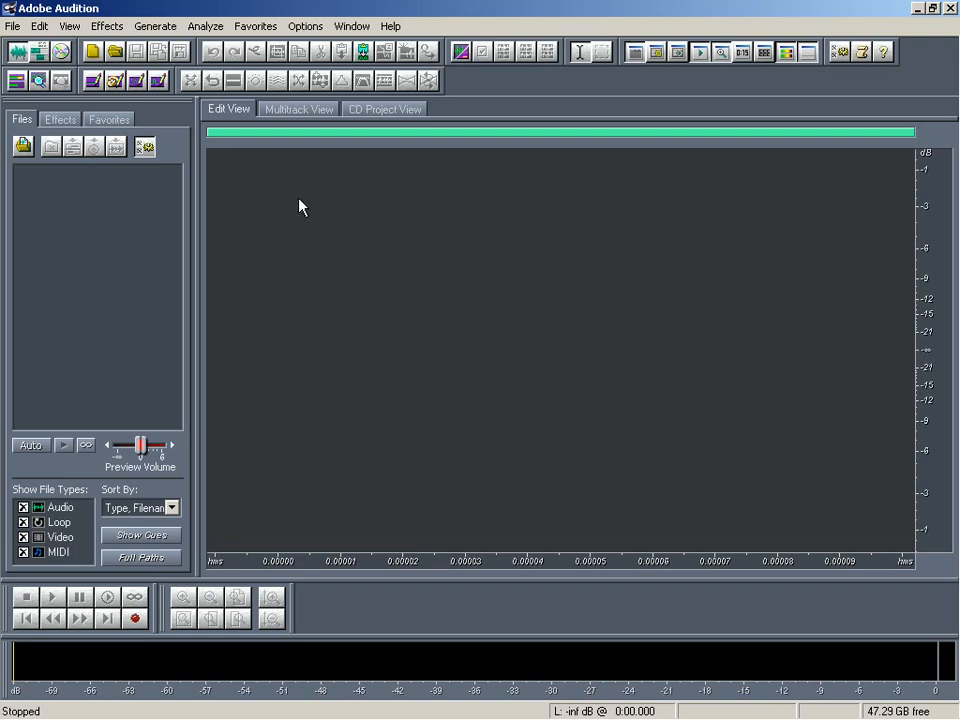
- Start a new blank waveform from the File menu, bringing up its settings
left_click(12, 24)
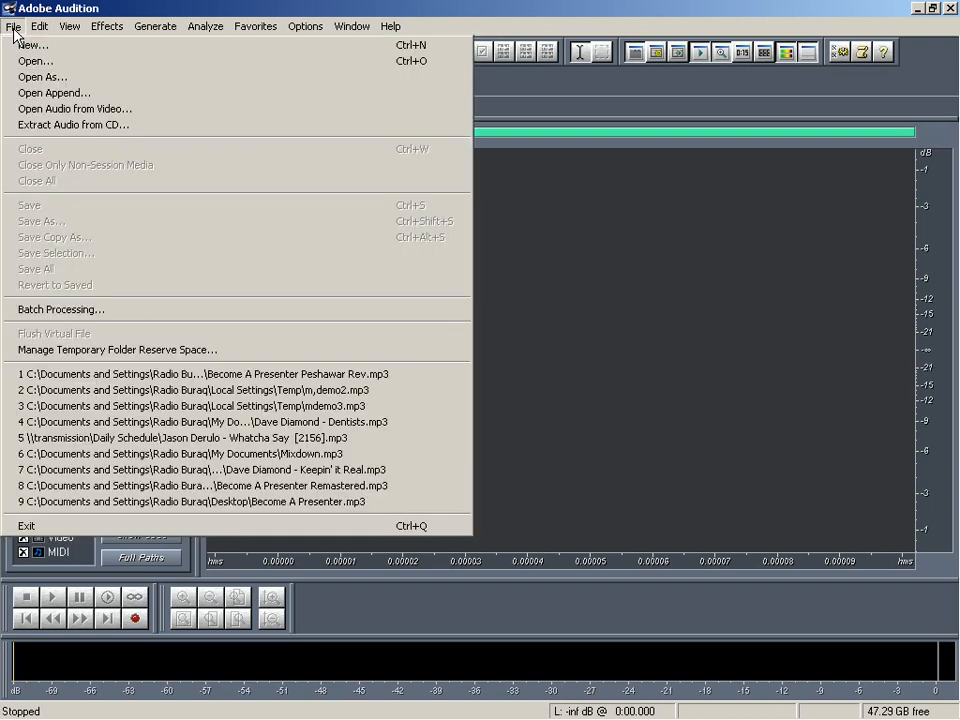
left_click(24, 44)
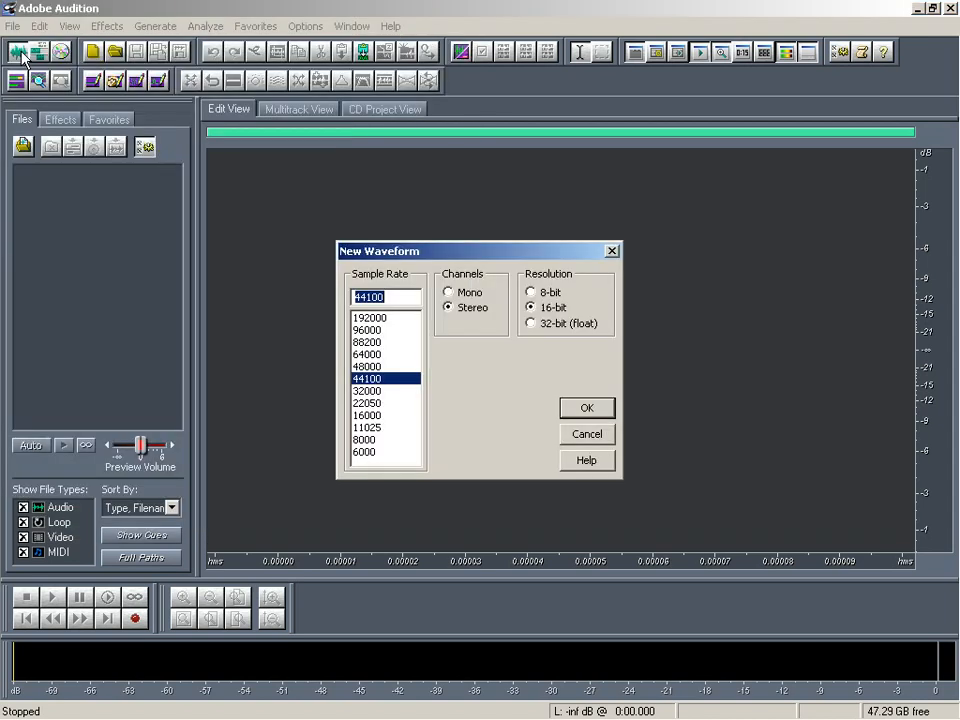
mouse_move(444, 368)
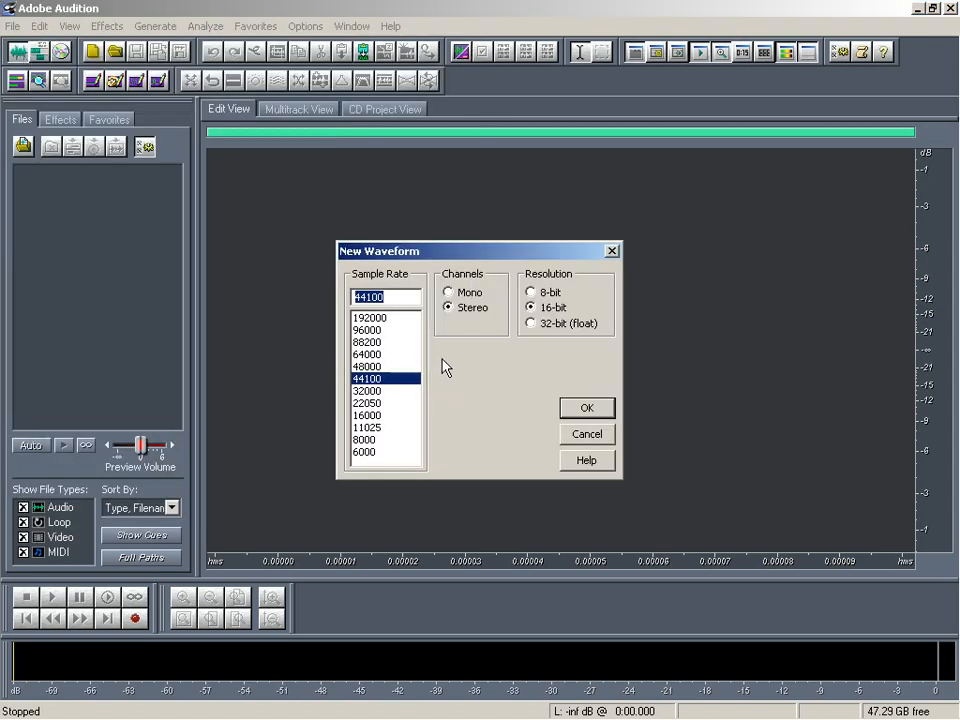
mouse_move(562, 300)
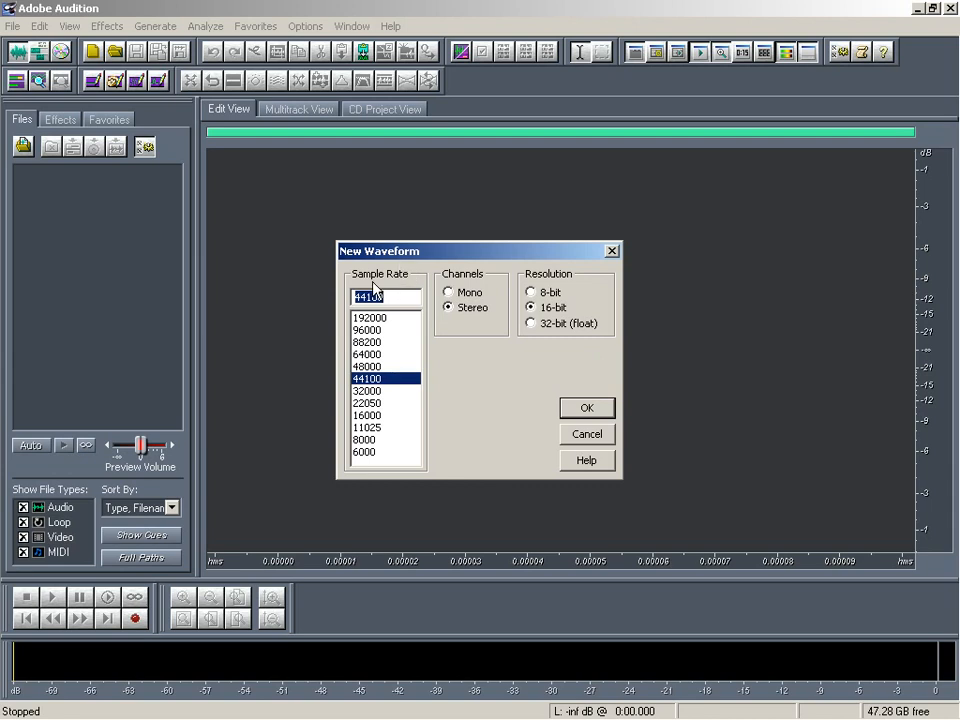
mouse_move(460, 336)
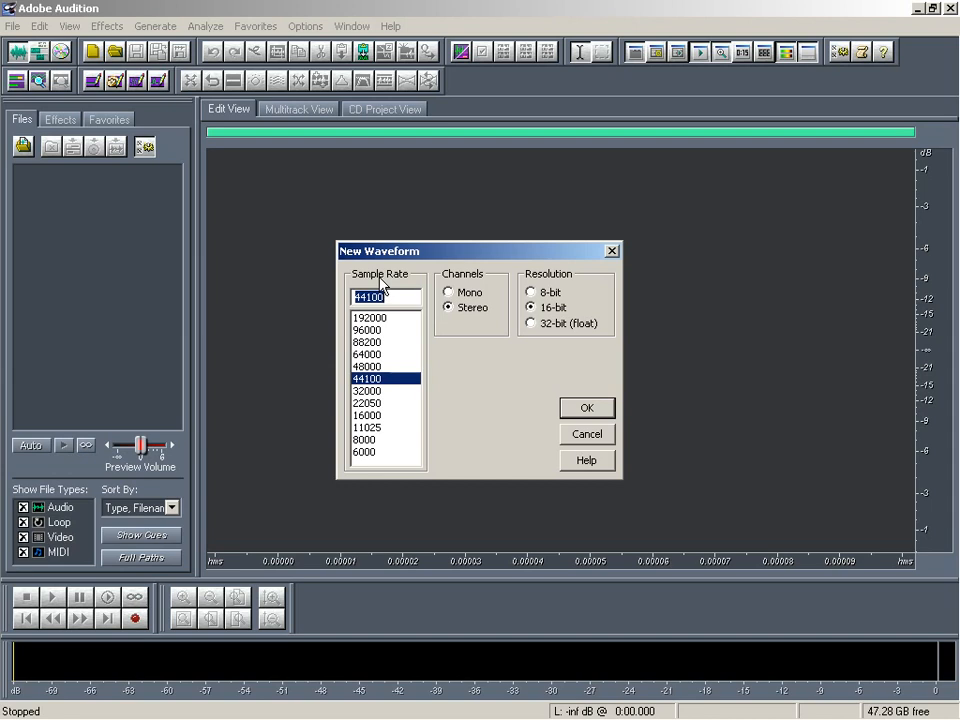
mouse_move(376, 318)
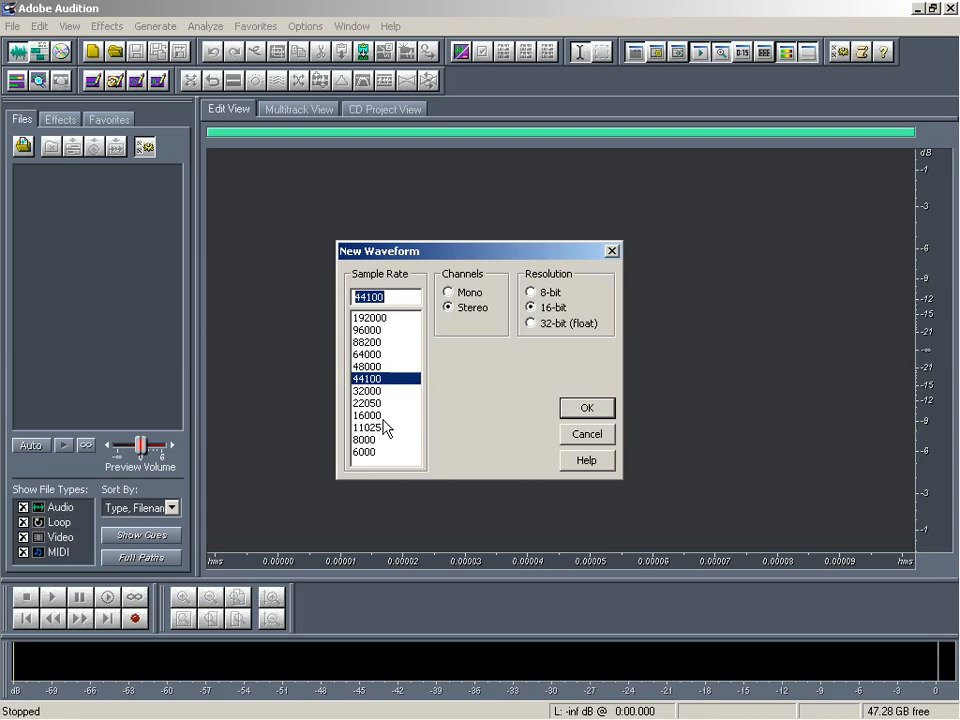
mouse_move(392, 400)
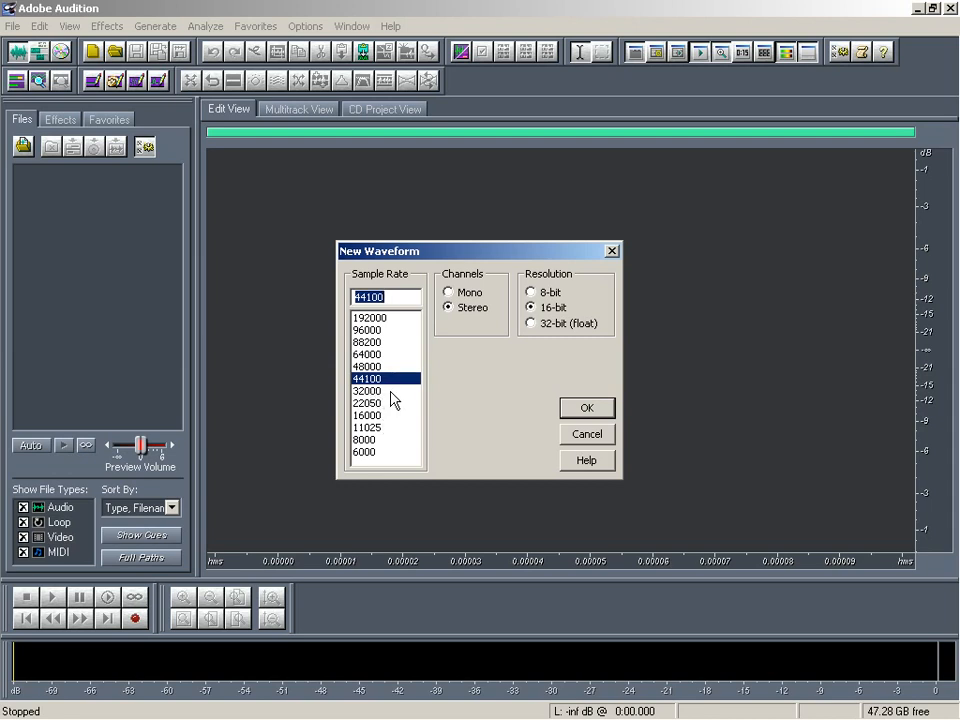
mouse_move(368, 384)
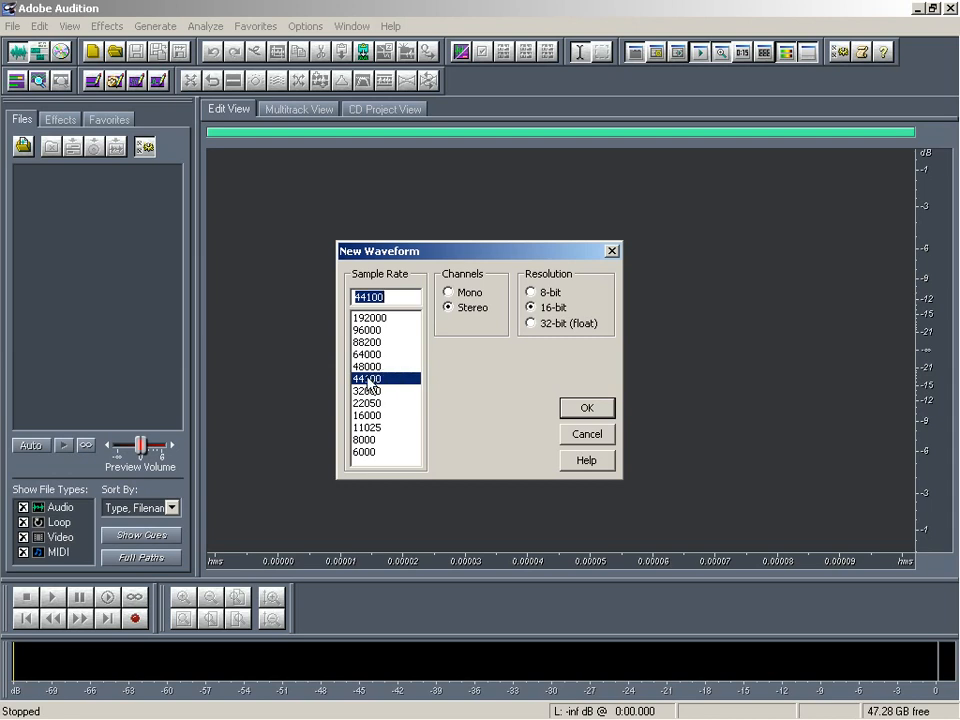
- Keep 44100 Hz, set channels to Mono and resolution to 16-bit after trying 32-bit float
left_click(368, 378)
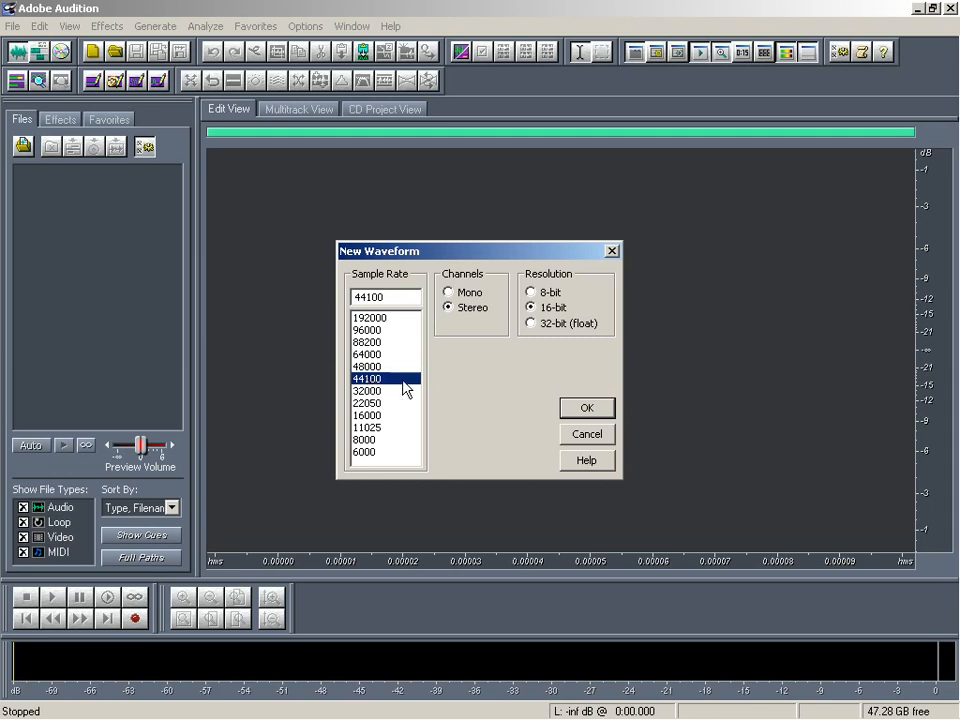
mouse_move(376, 400)
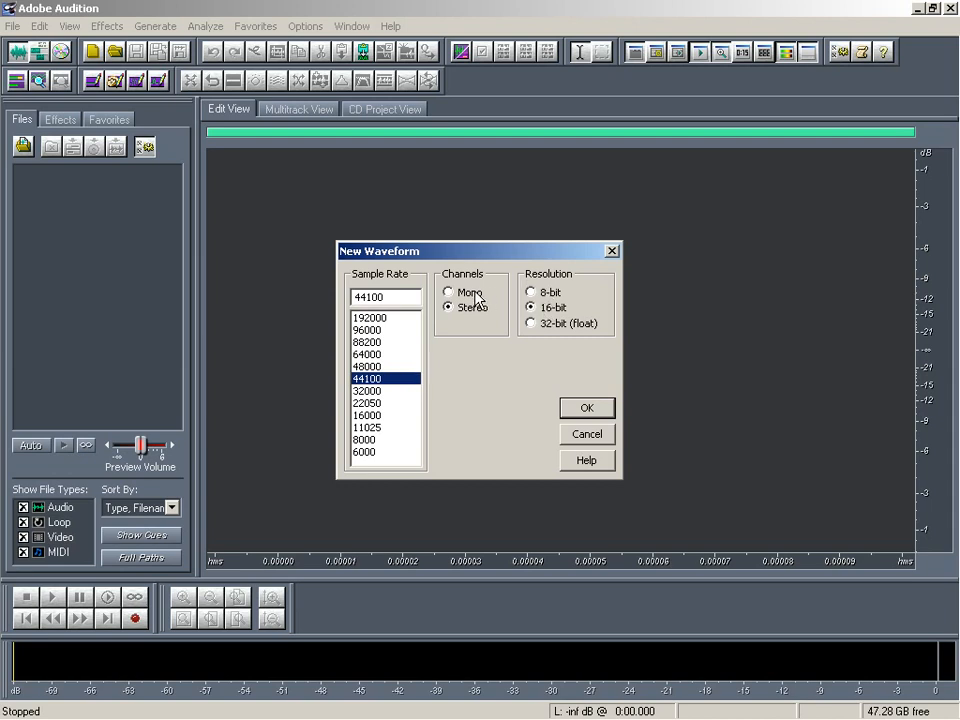
left_click(448, 292)
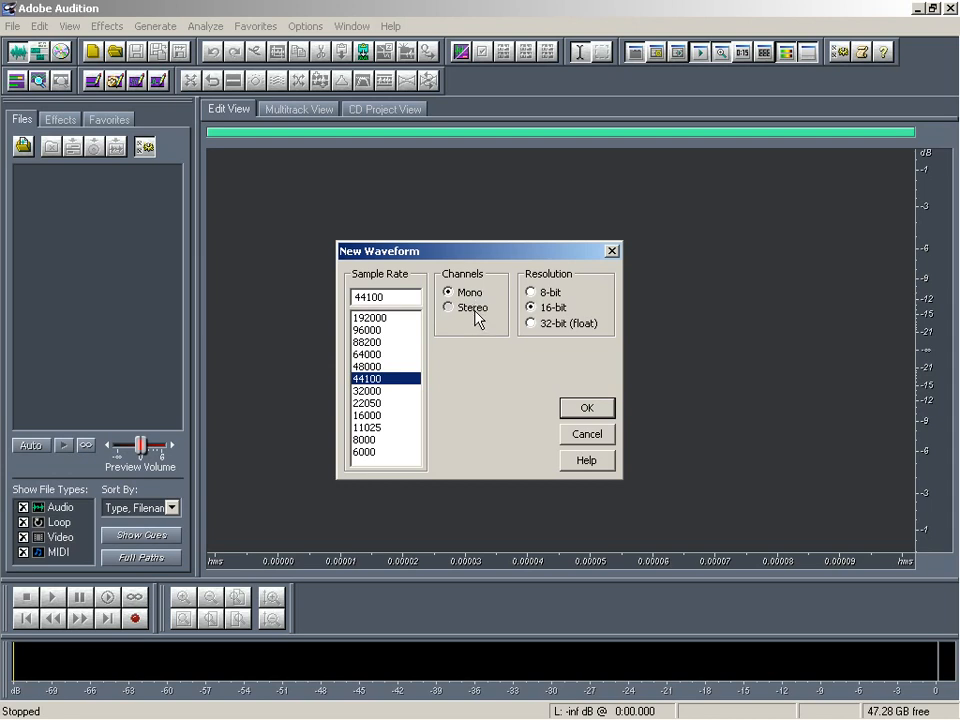
left_click(448, 306)
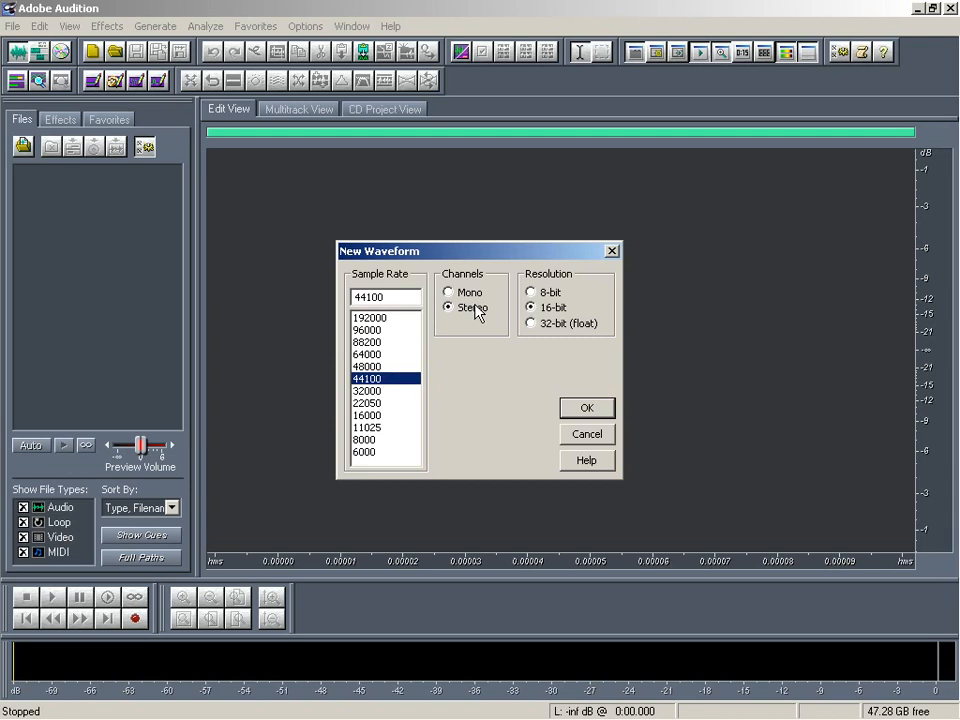
left_click(448, 292)
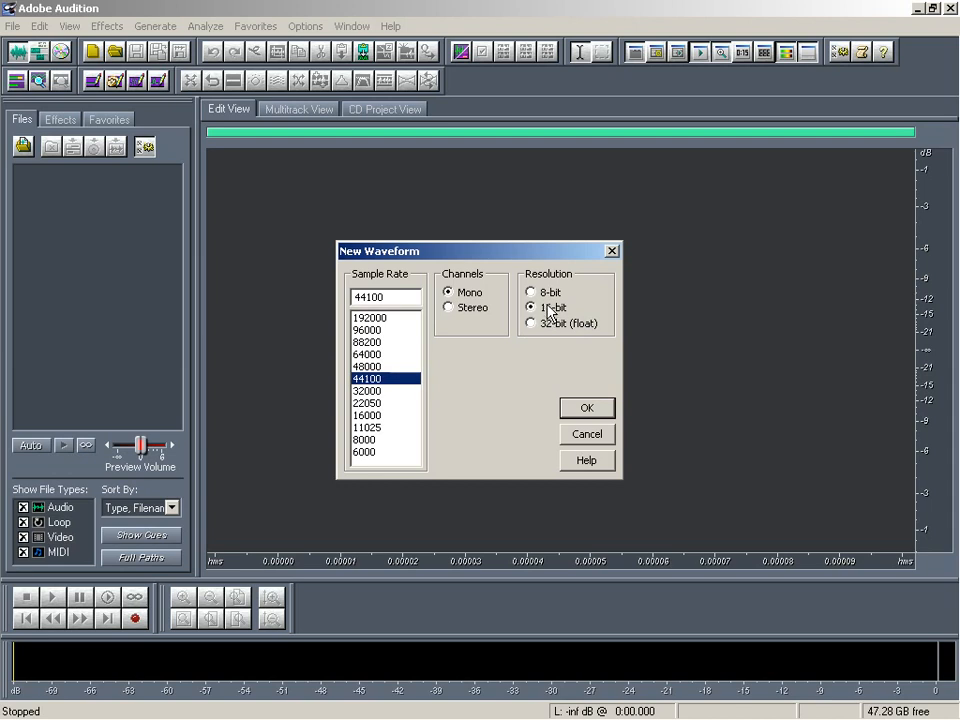
left_click(532, 324)
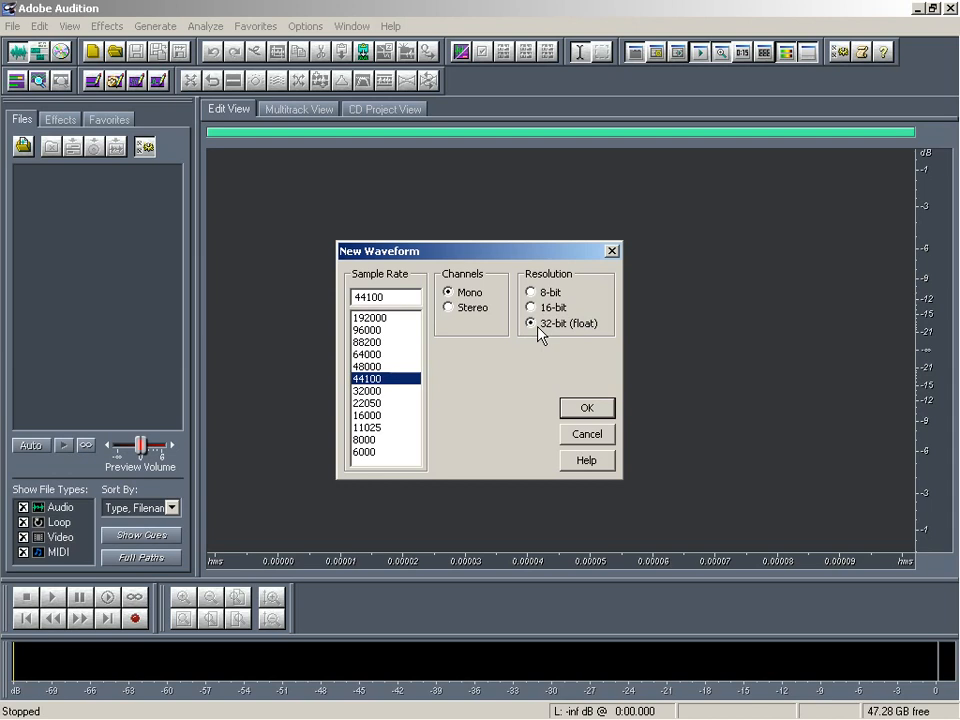
mouse_move(552, 362)
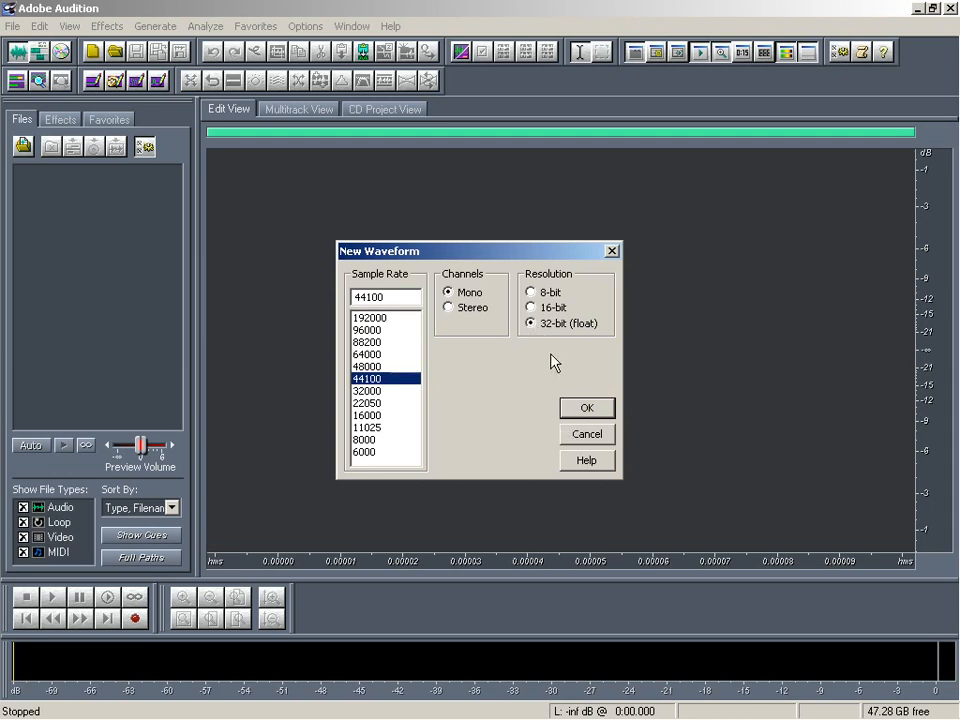
left_click(536, 308)
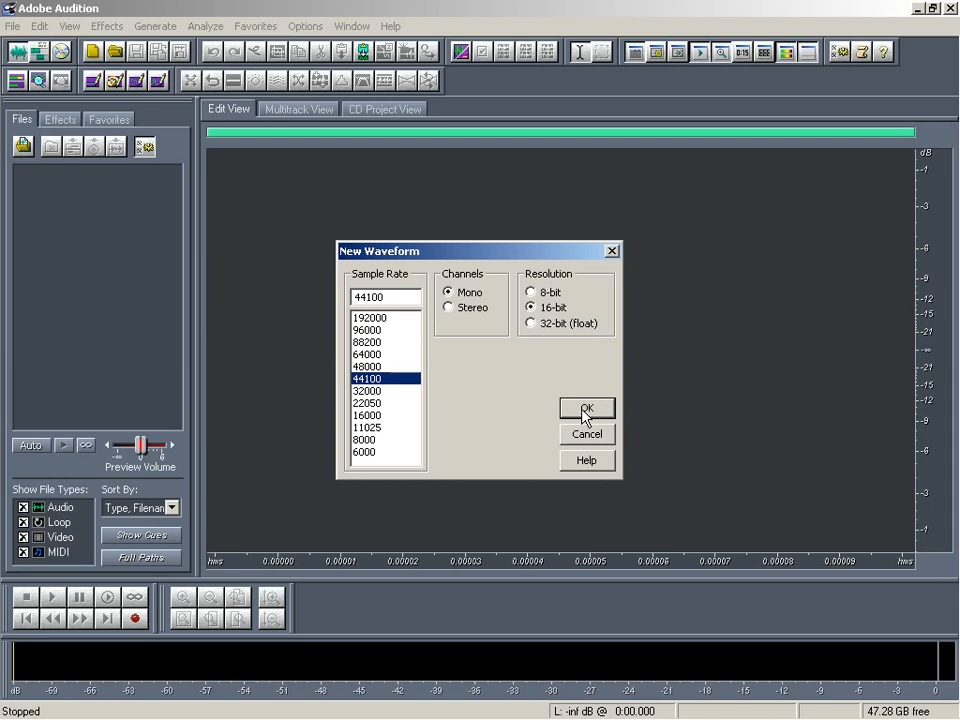
- Create the mono waveform and record a few seconds of speech, then stop
left_click(586, 408)
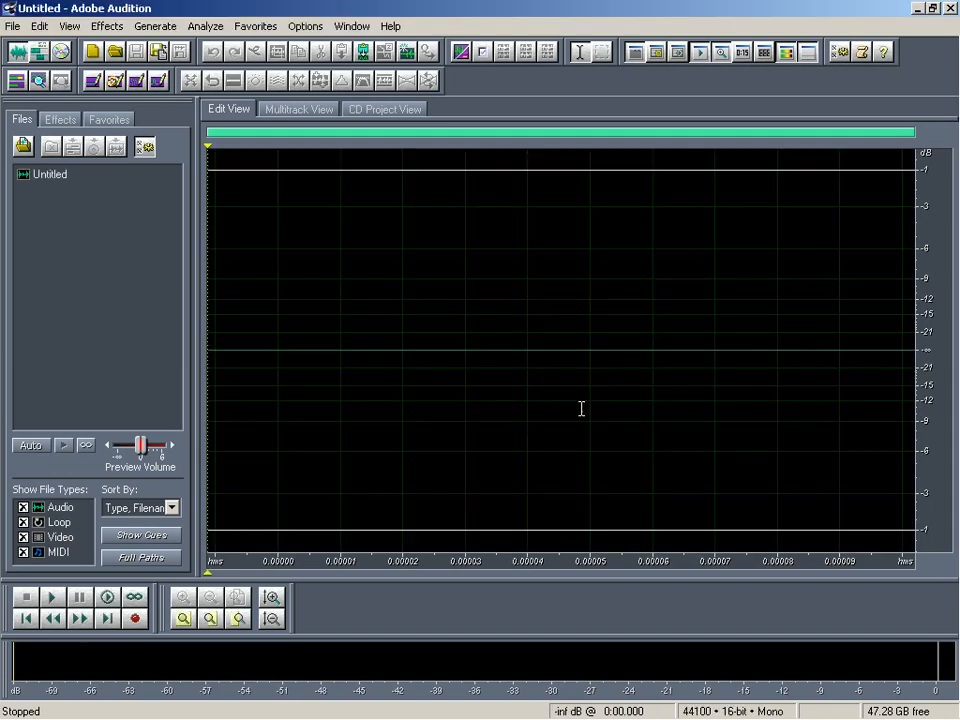
mouse_move(134, 620)
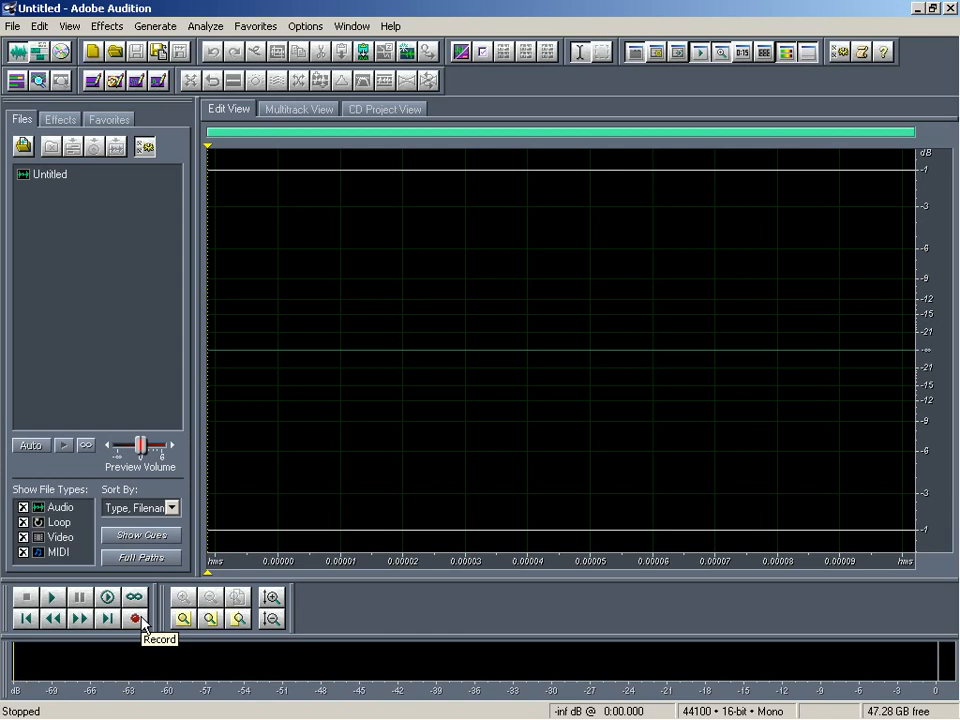
left_click(132, 620)
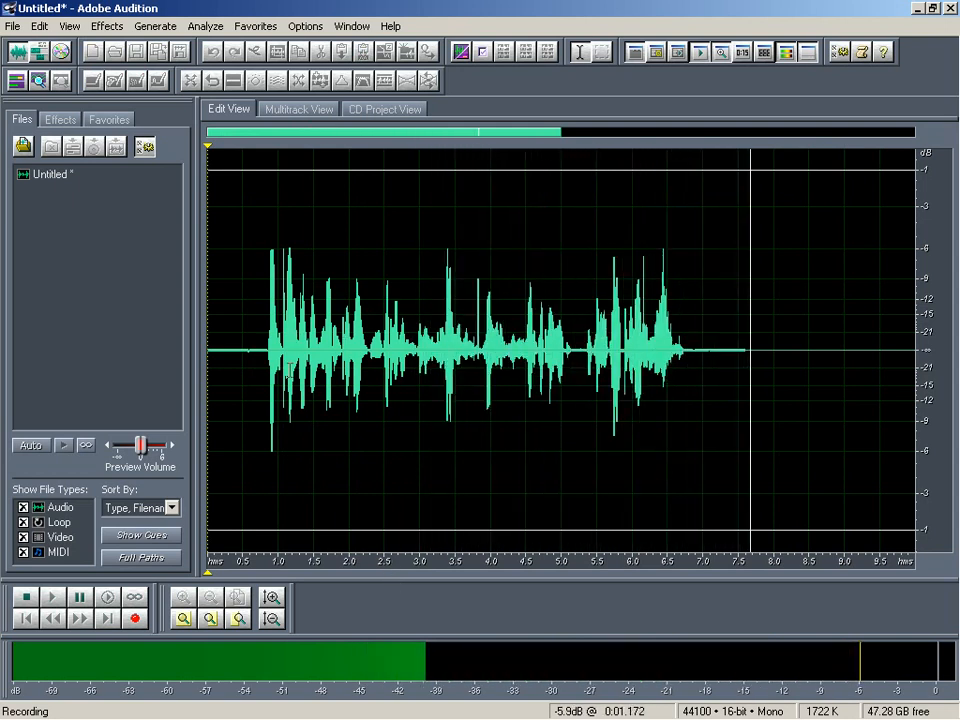
left_click(26, 596)
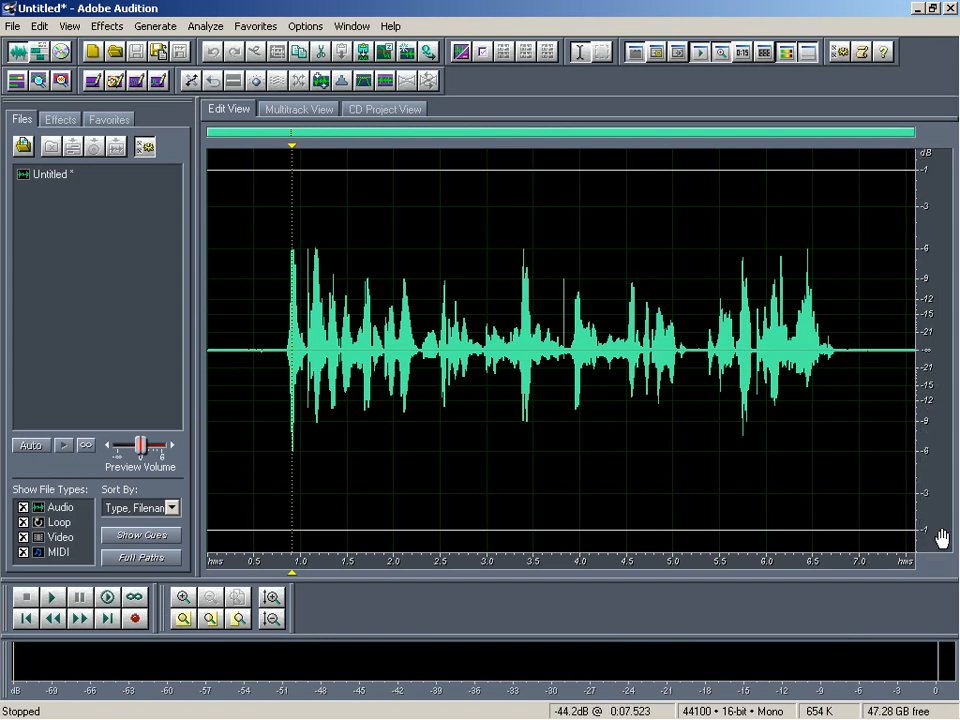
mouse_move(944, 204)
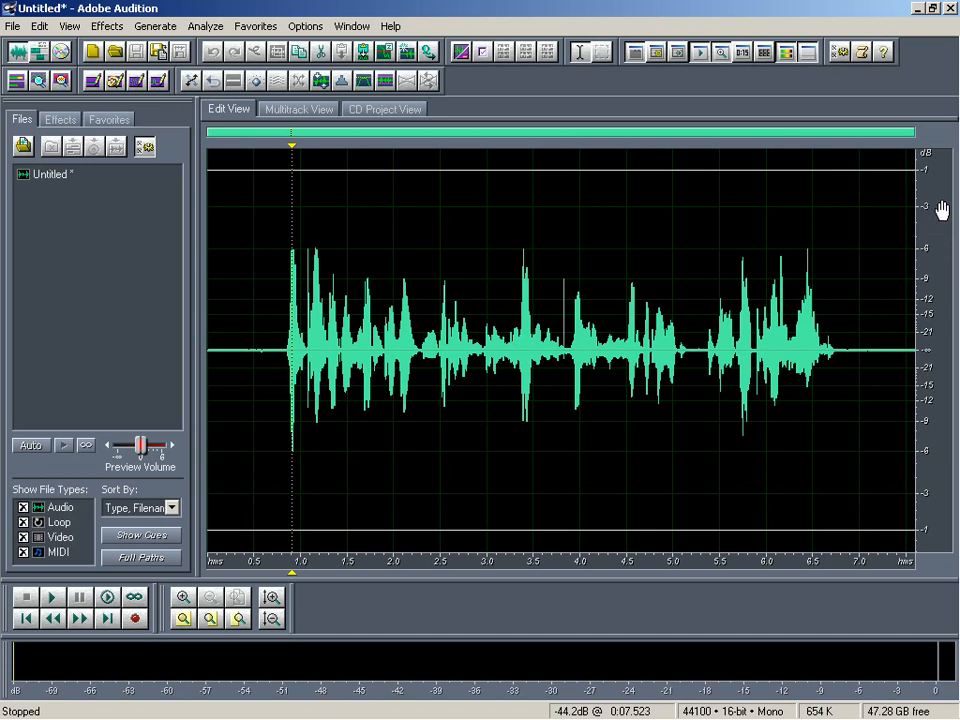
mouse_move(754, 260)
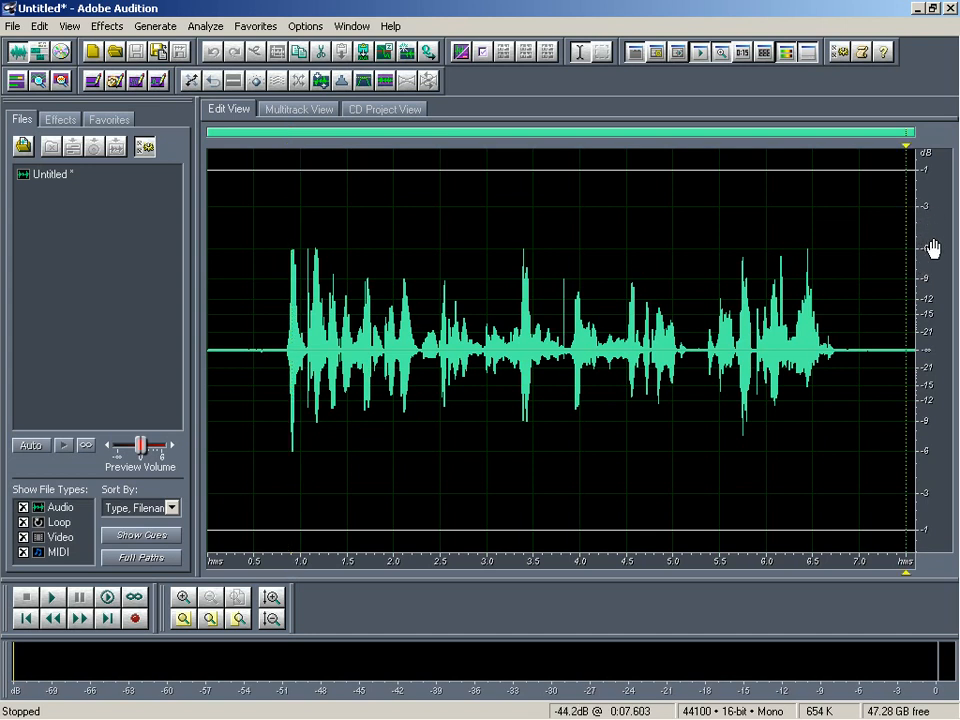
mouse_move(936, 276)
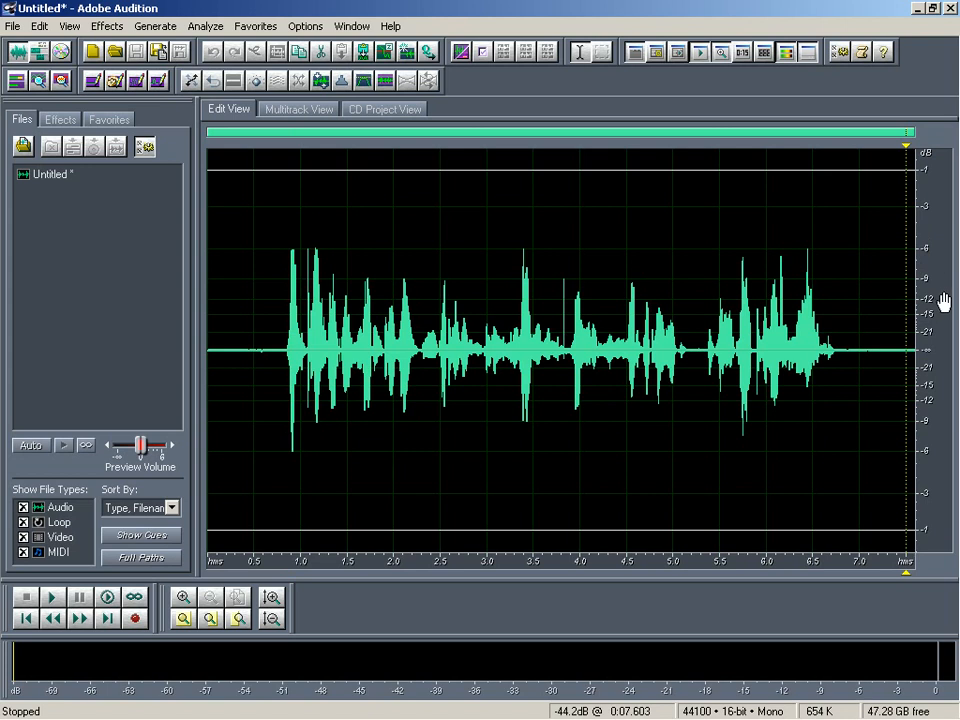
mouse_move(940, 290)
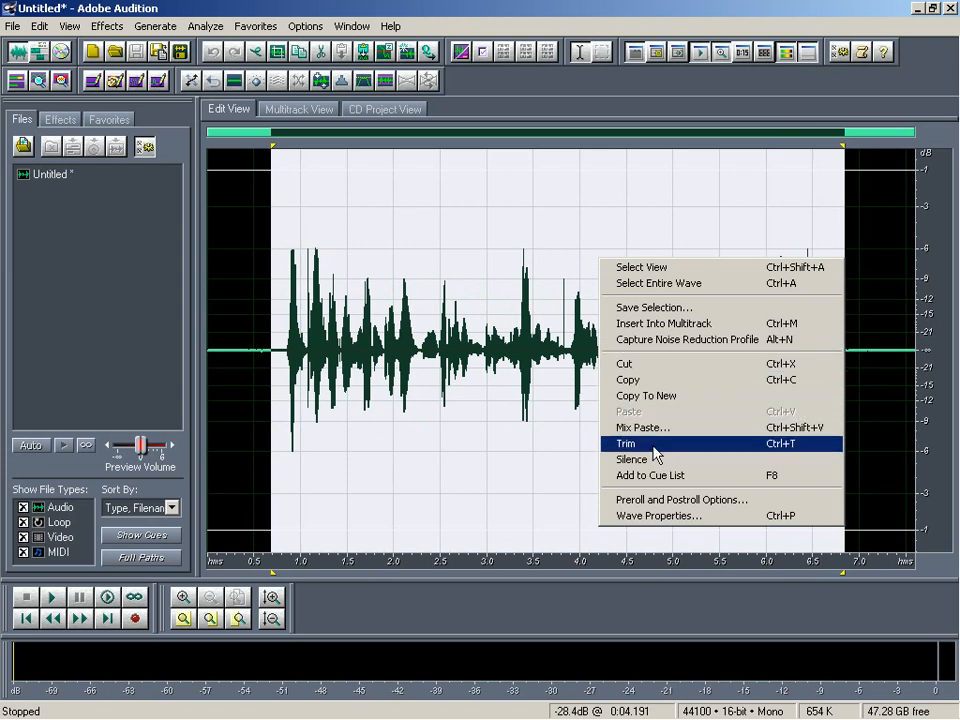
- Trim the recording to the selected speech, removing the surrounding silence
left_click(624, 444)
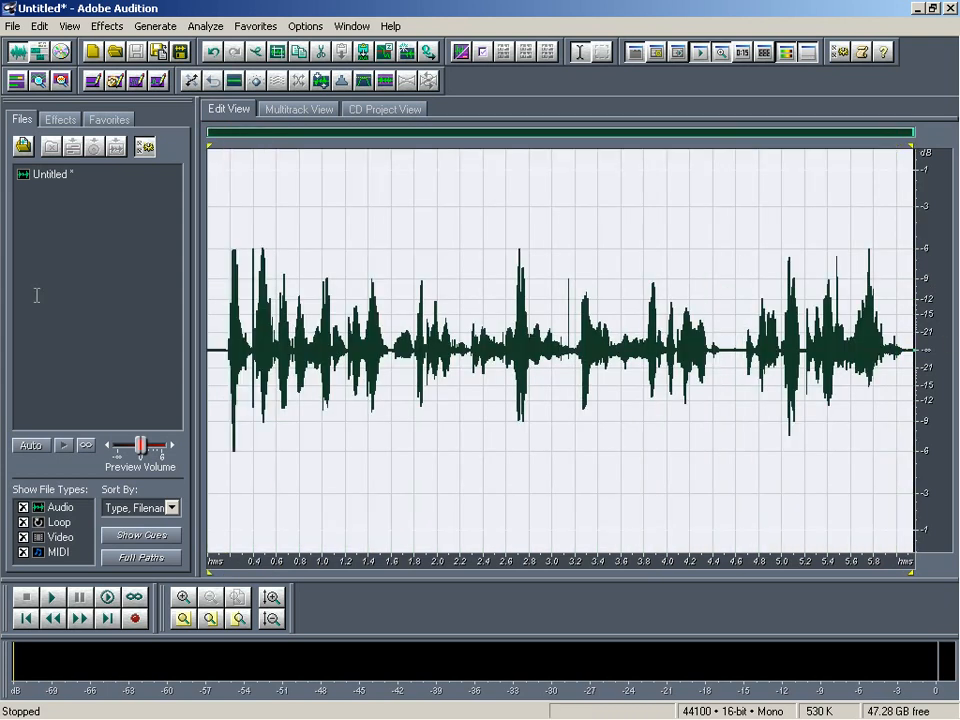
mouse_move(40, 300)
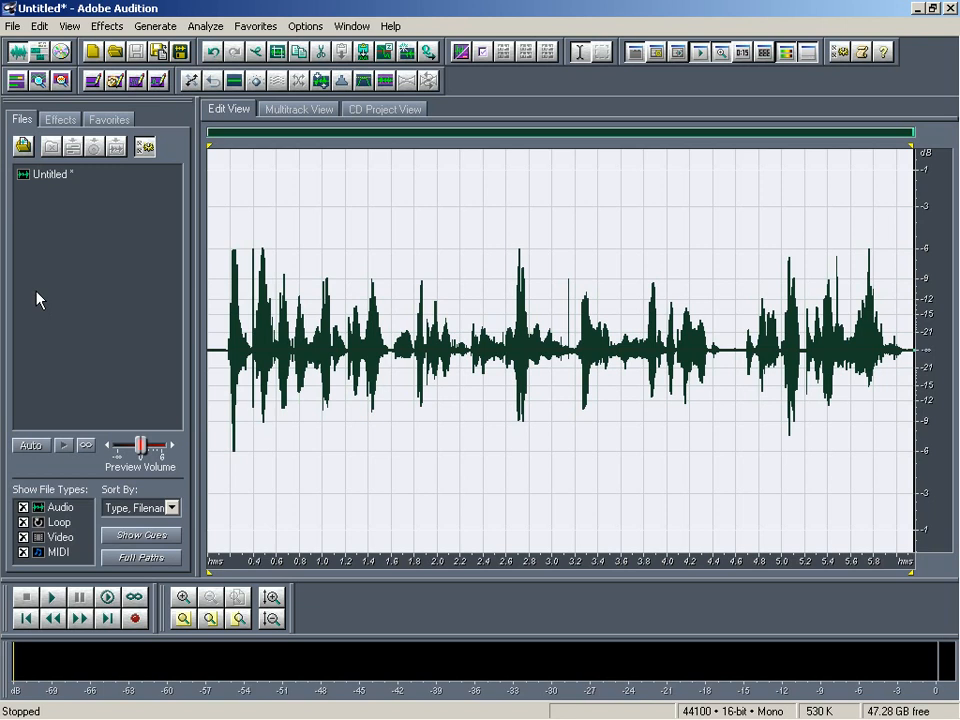
mouse_move(96, 340)
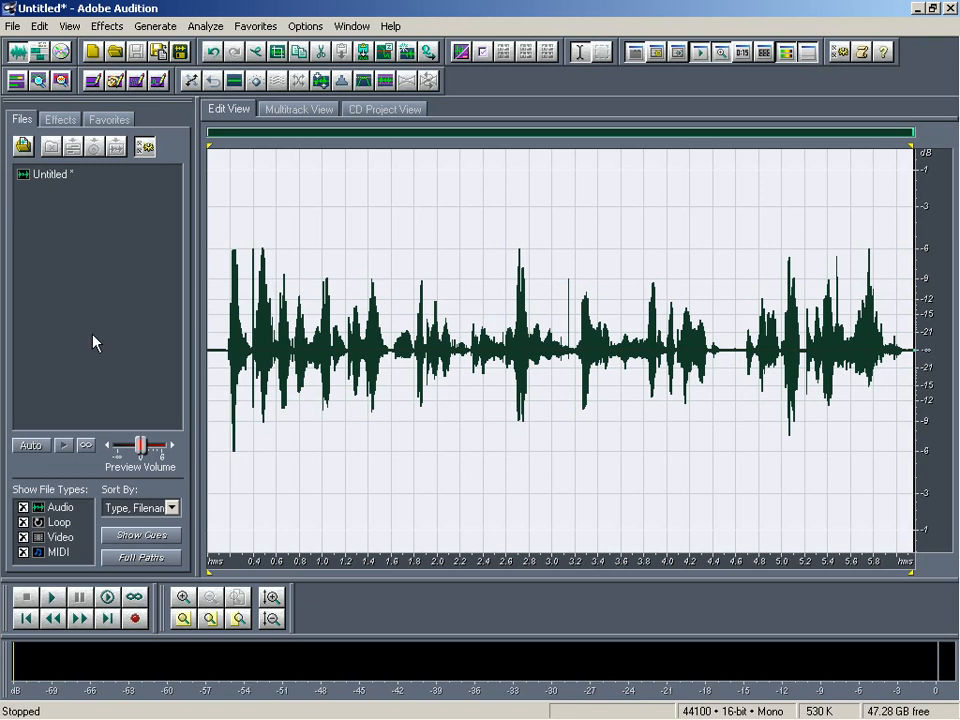
mouse_move(214, 292)
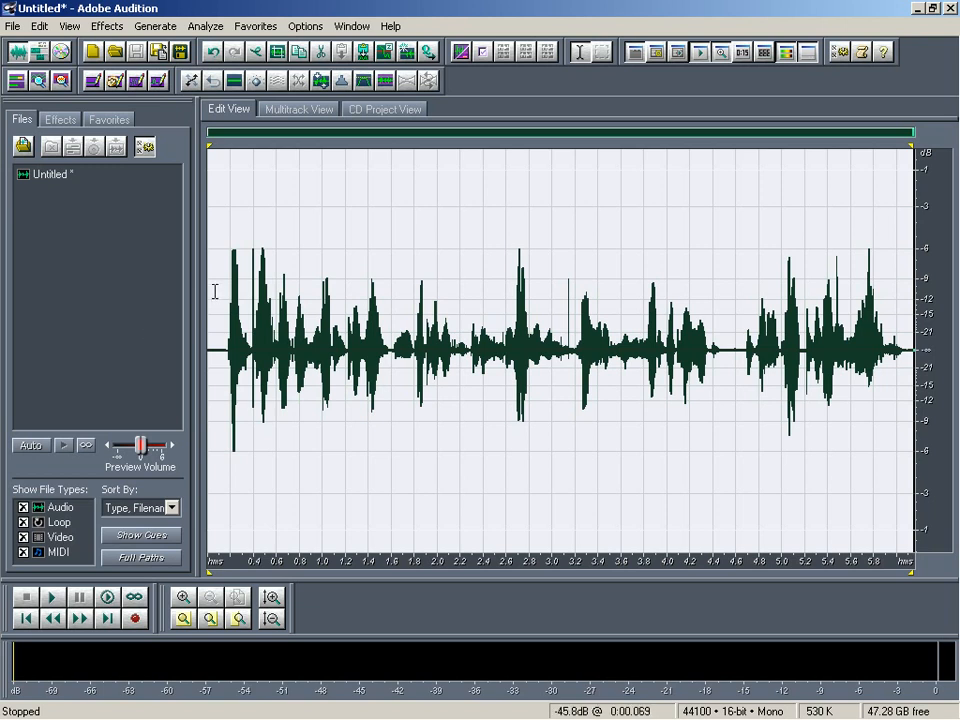
mouse_move(214, 280)
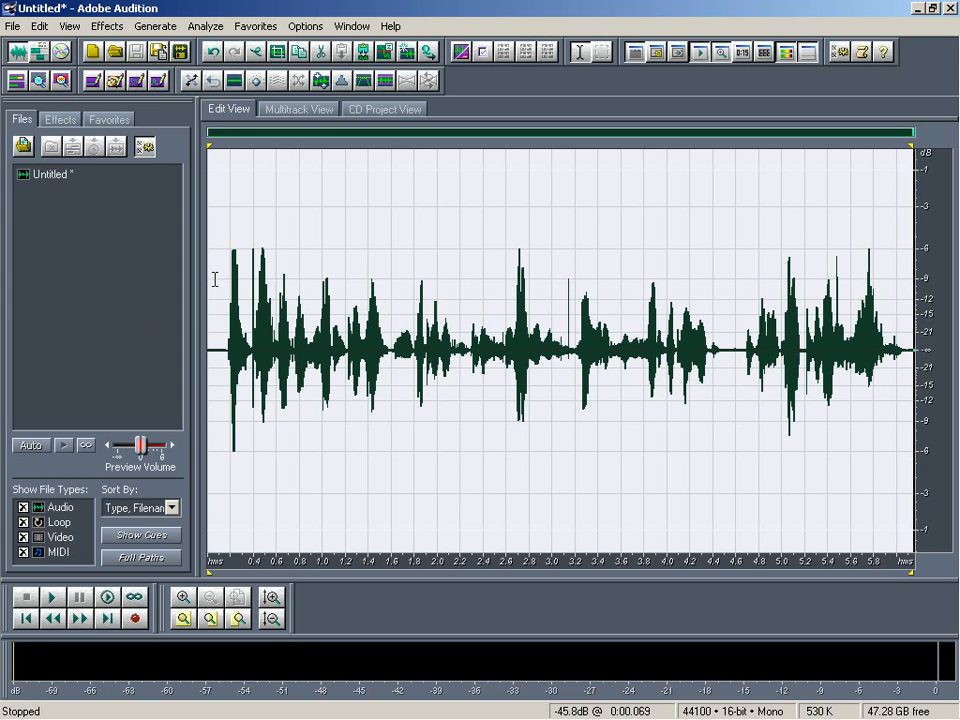